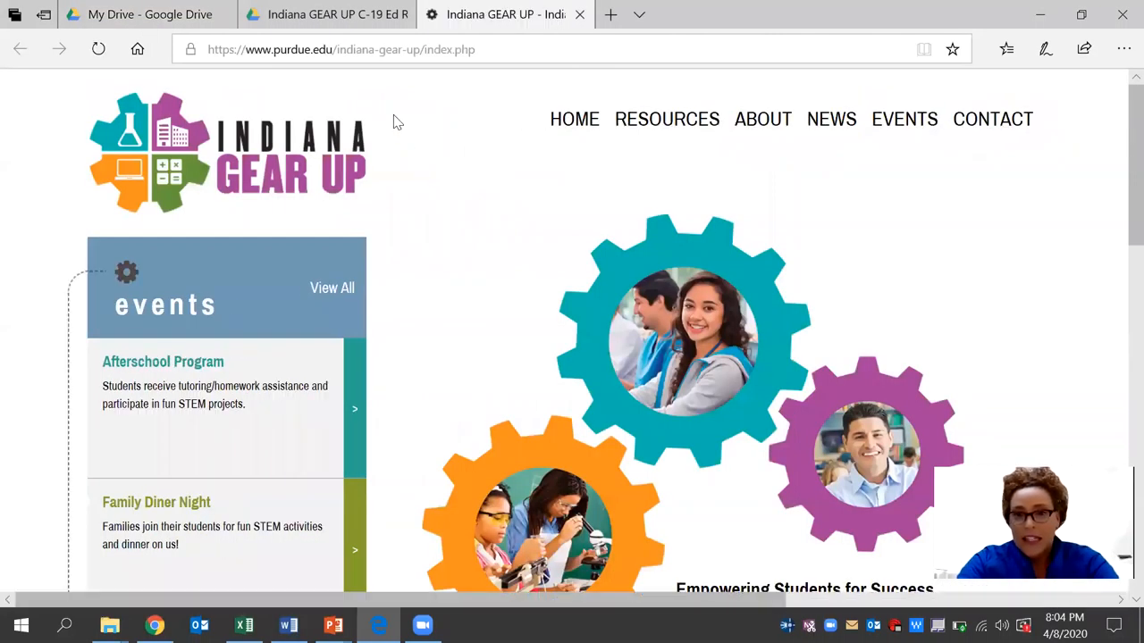
Step: Reach the Teachers resources page and follow its Indiana GEAR UP COVID-19 Resources link
left_click(666, 118)
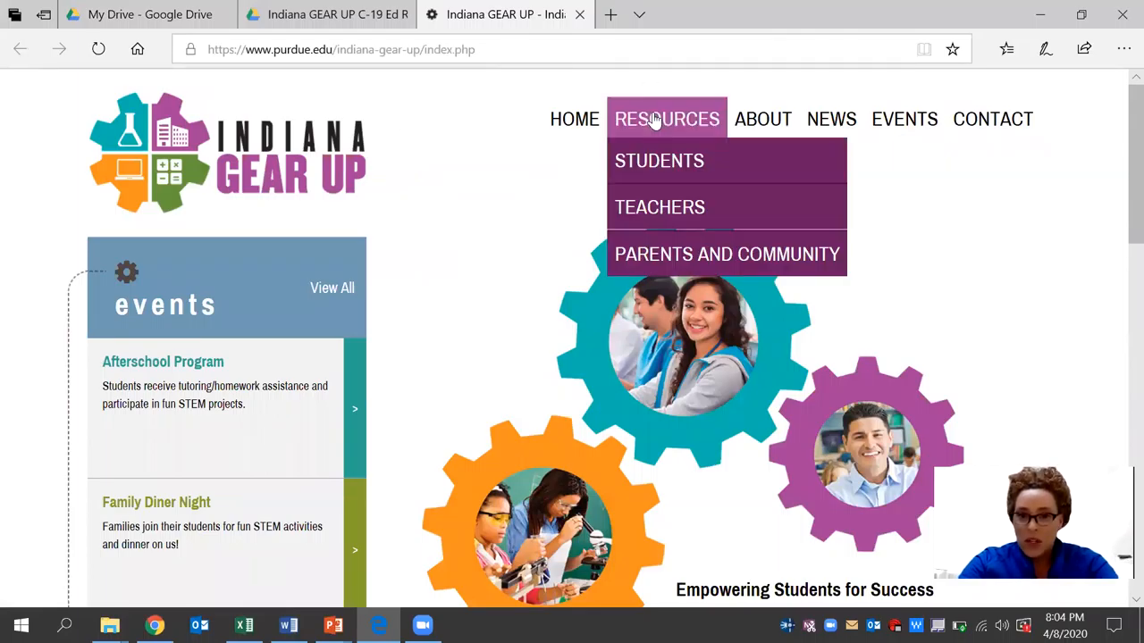
left_click(659, 207)
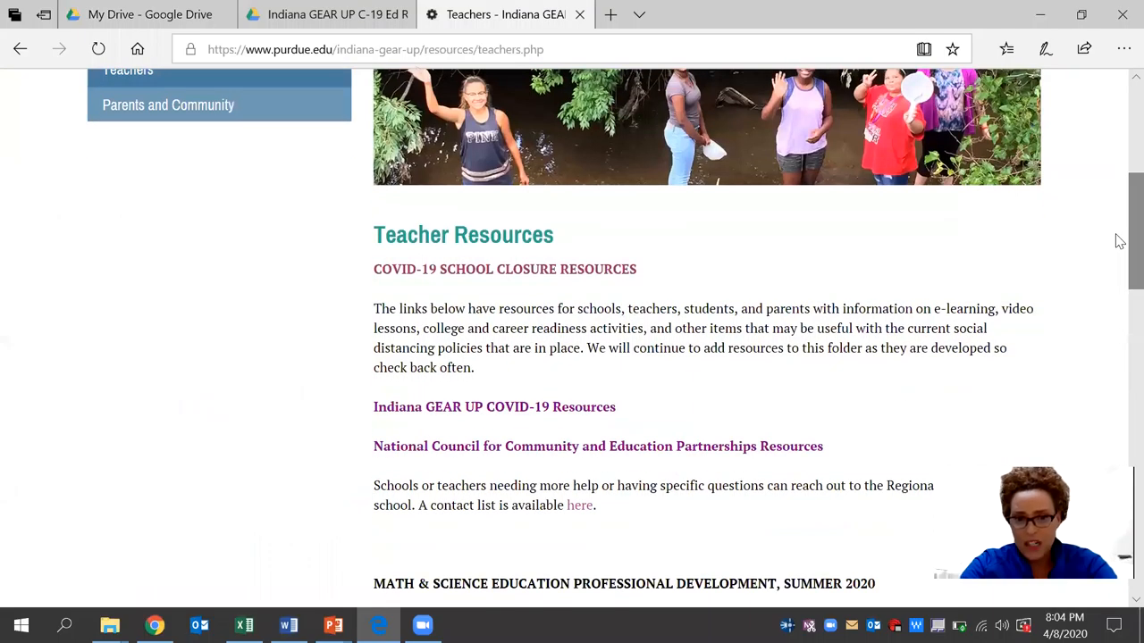
mouse_move(494, 408)
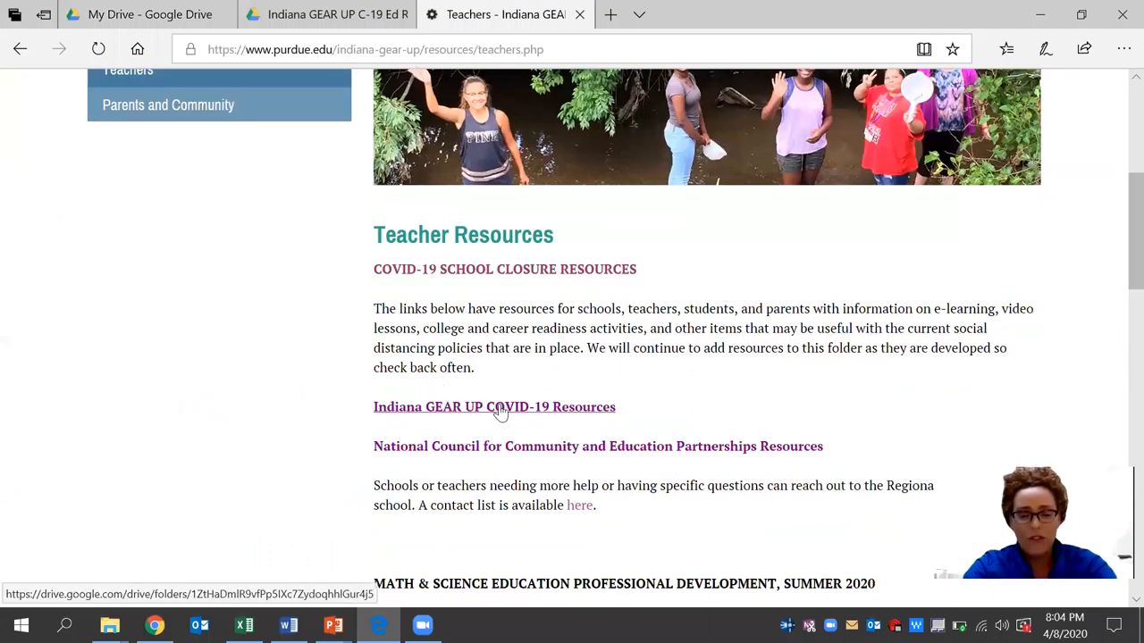
left_click(493, 407)
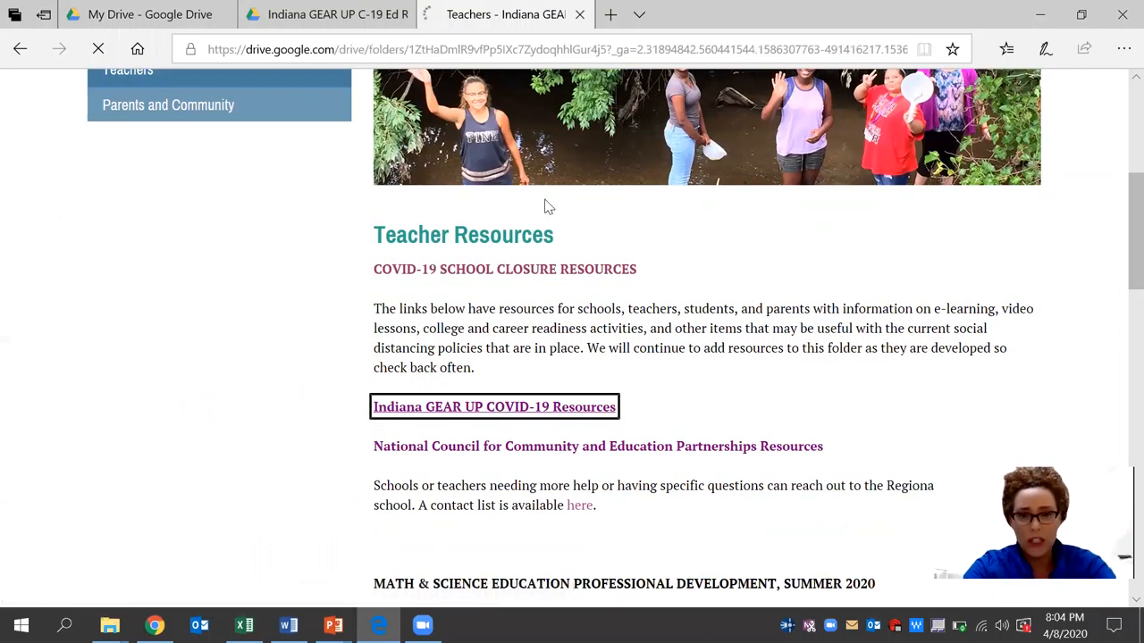
left_click(493, 408)
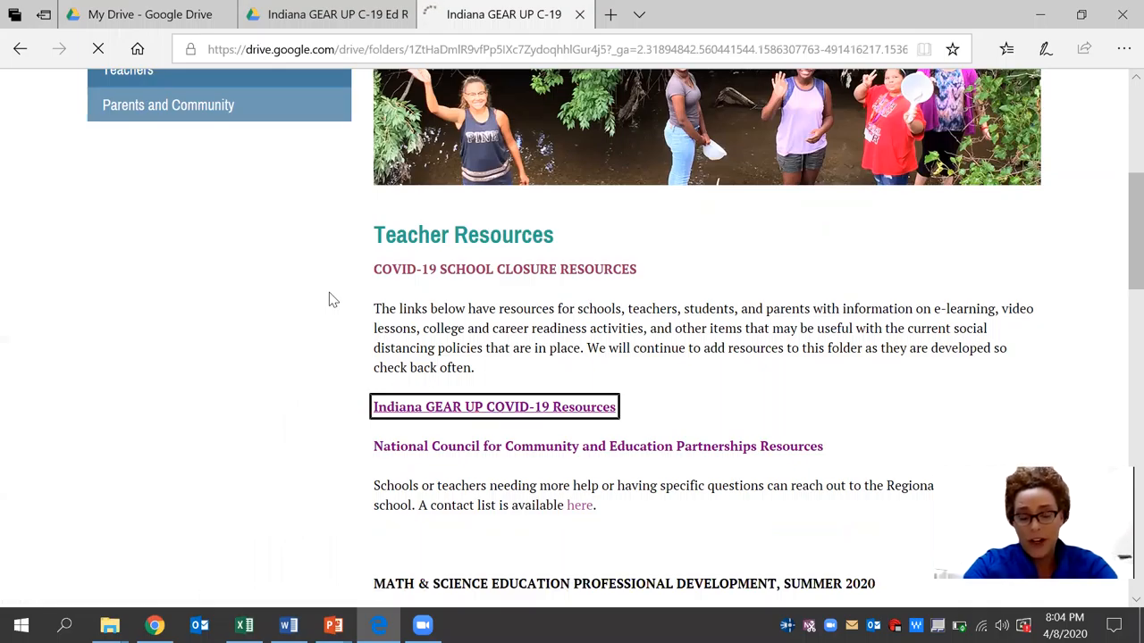
Step: Load the shared 'Indiana GEAR UP C-19 Ed Resources' Drive folder and preview its resources catalog spreadsheet
left_click(493, 407)
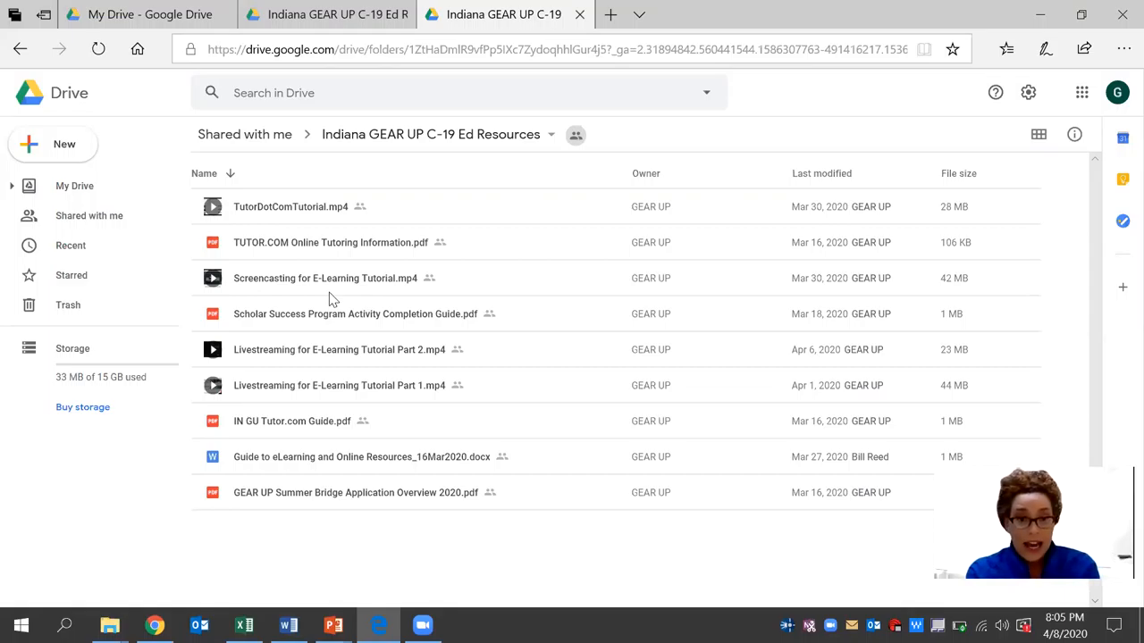
mouse_move(125, 86)
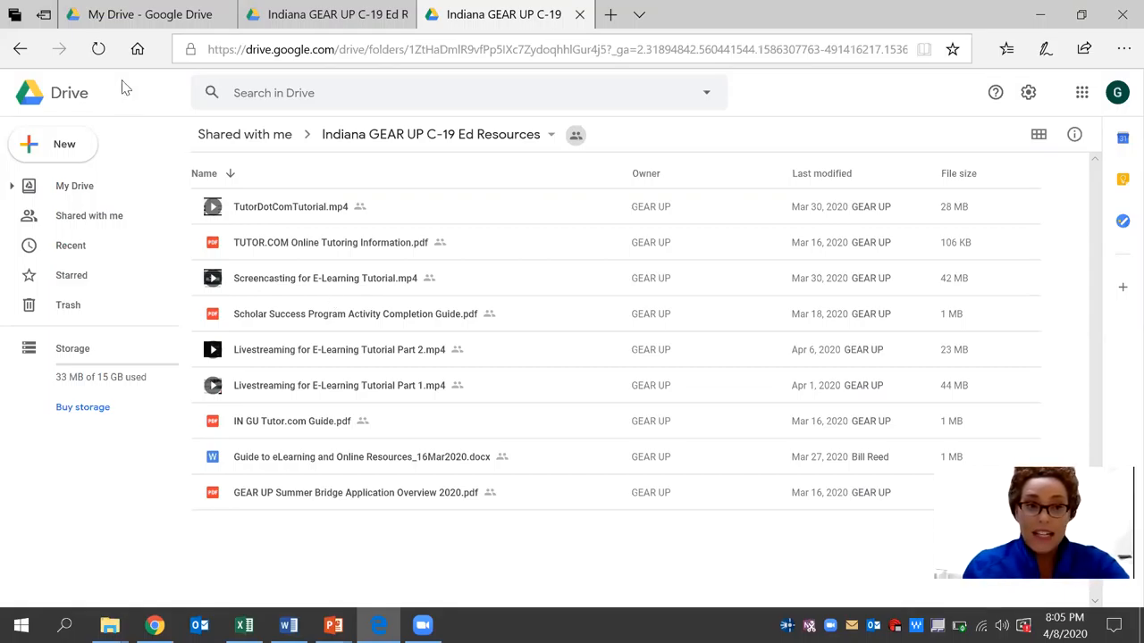
left_click(143, 14)
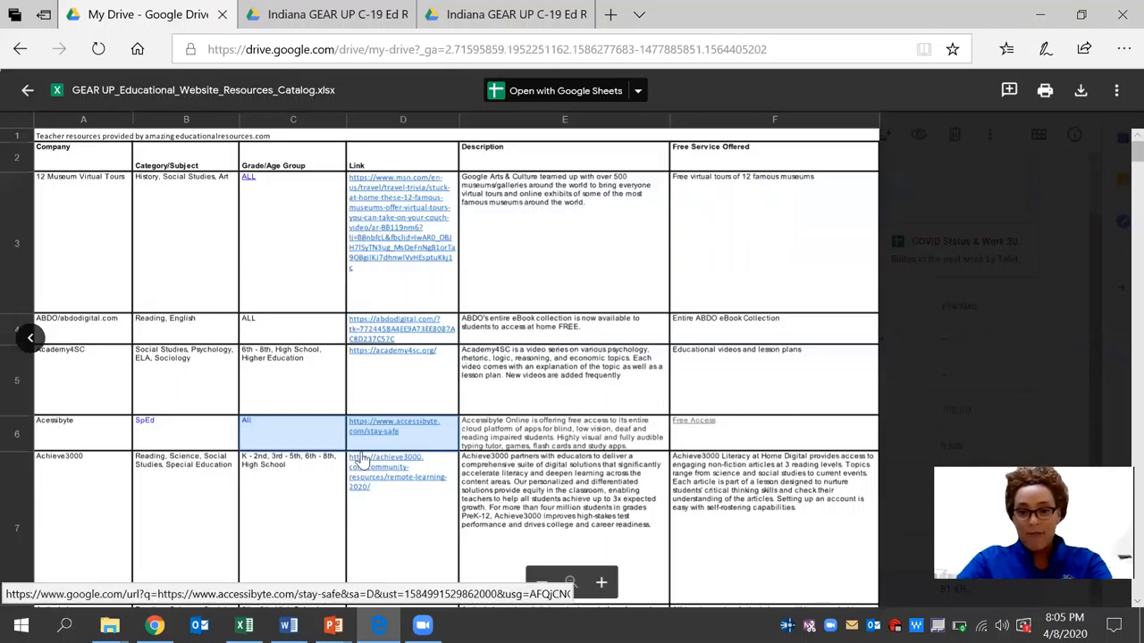
mouse_move(742, 558)
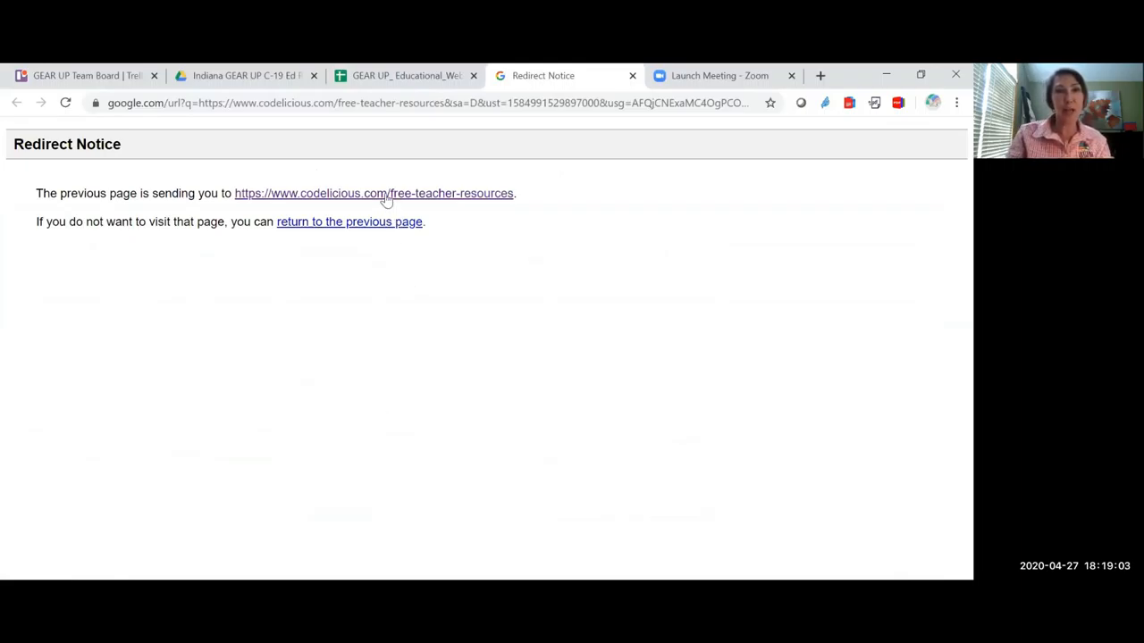
Step: Load codelicious.com/free-teacher-resources and scroll through eLearning Series Parts 1–5 to a free coding lesson
left_click(373, 193)
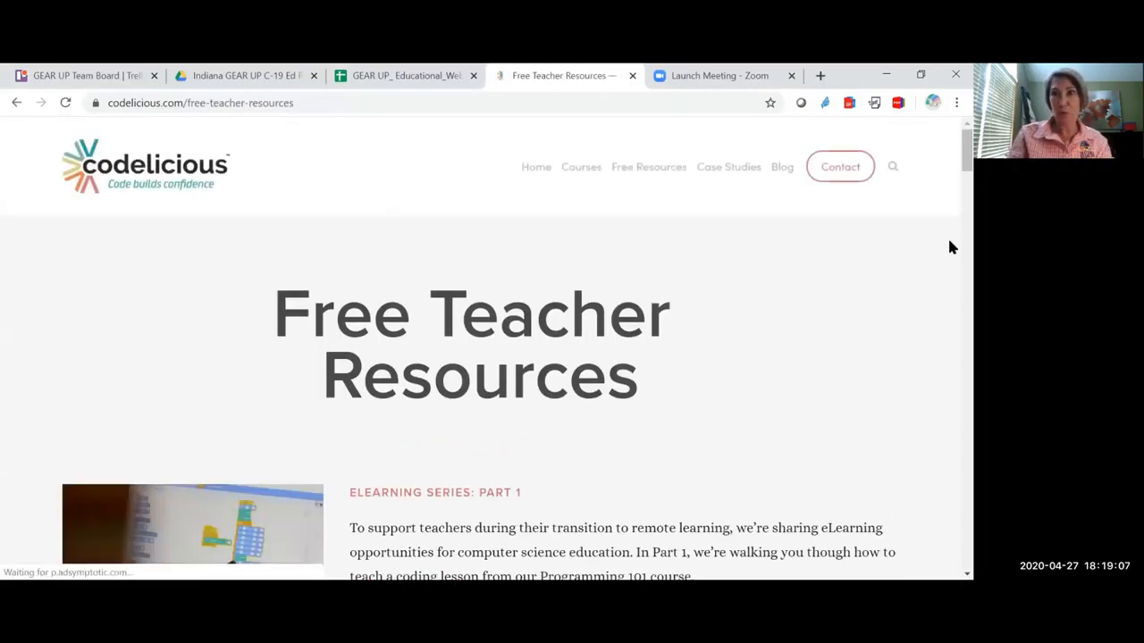
scroll("down", 3)
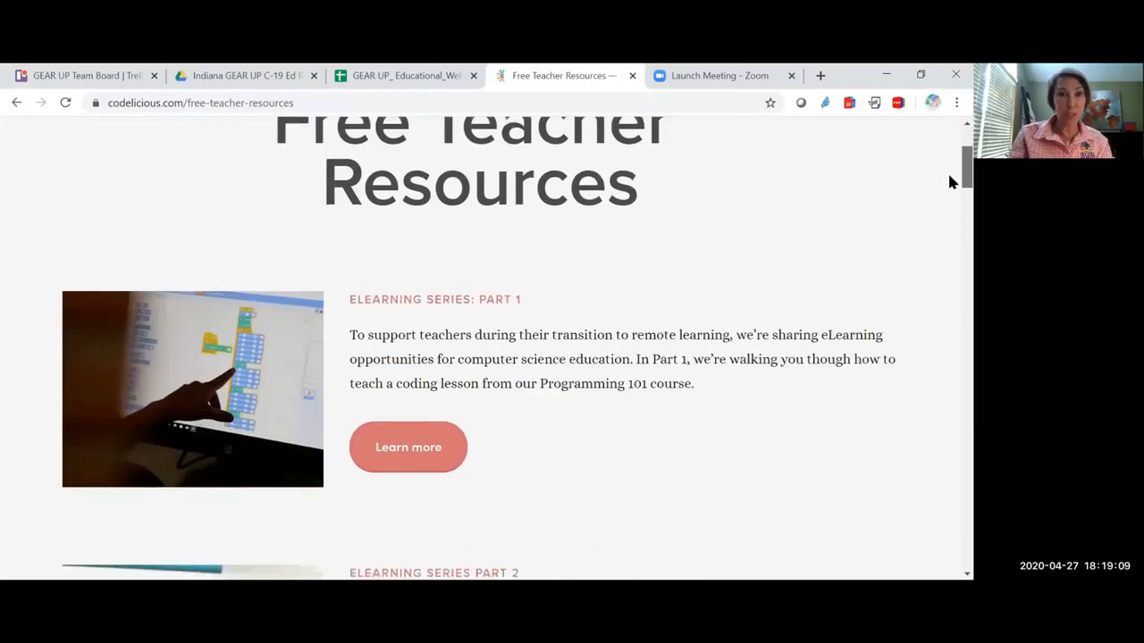
scroll("down", 3)
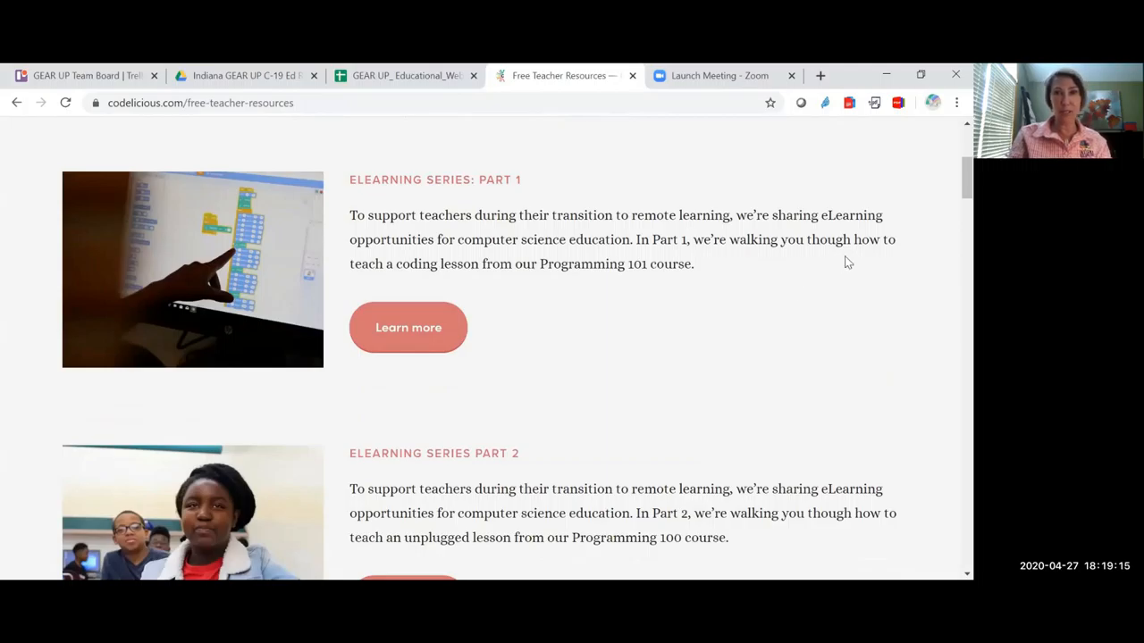
mouse_move(951, 199)
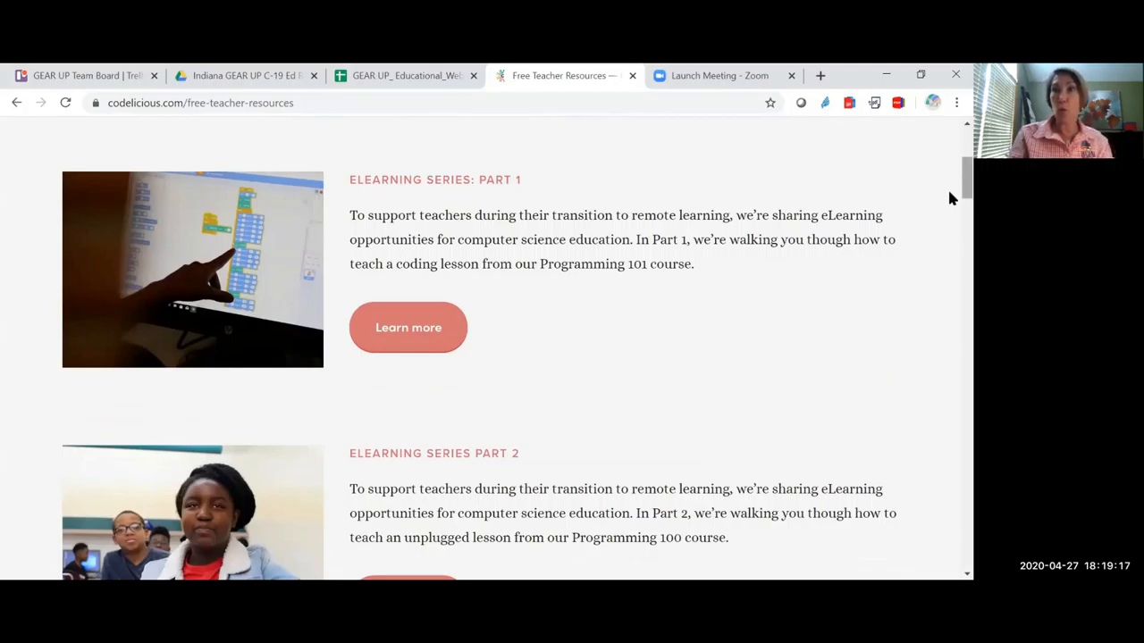
scroll("down", 3)
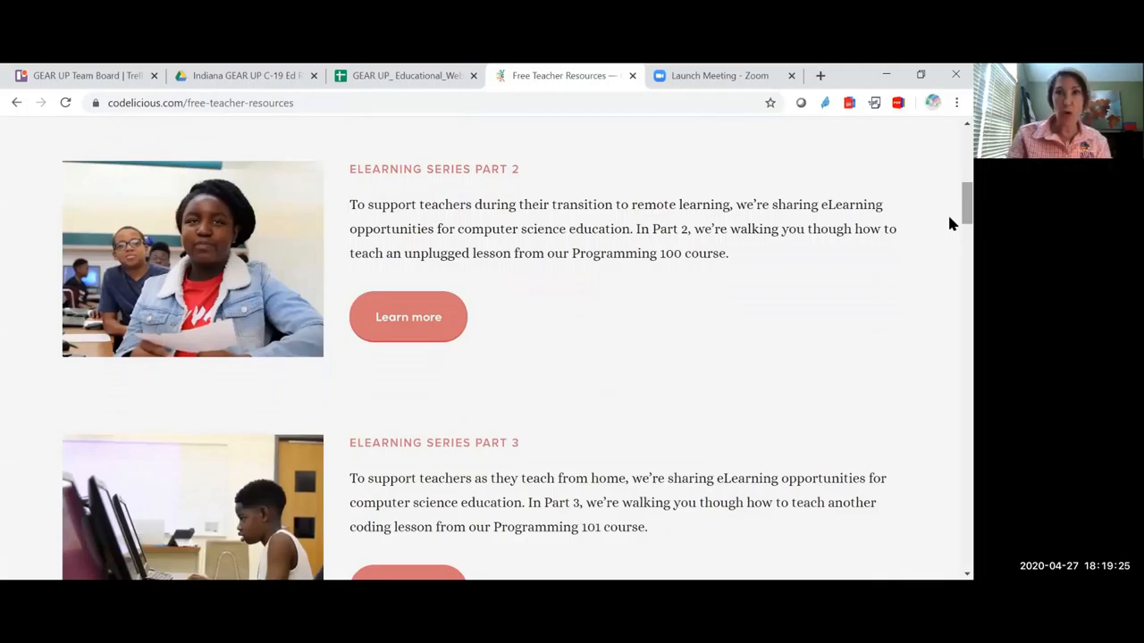
scroll("down", 3)
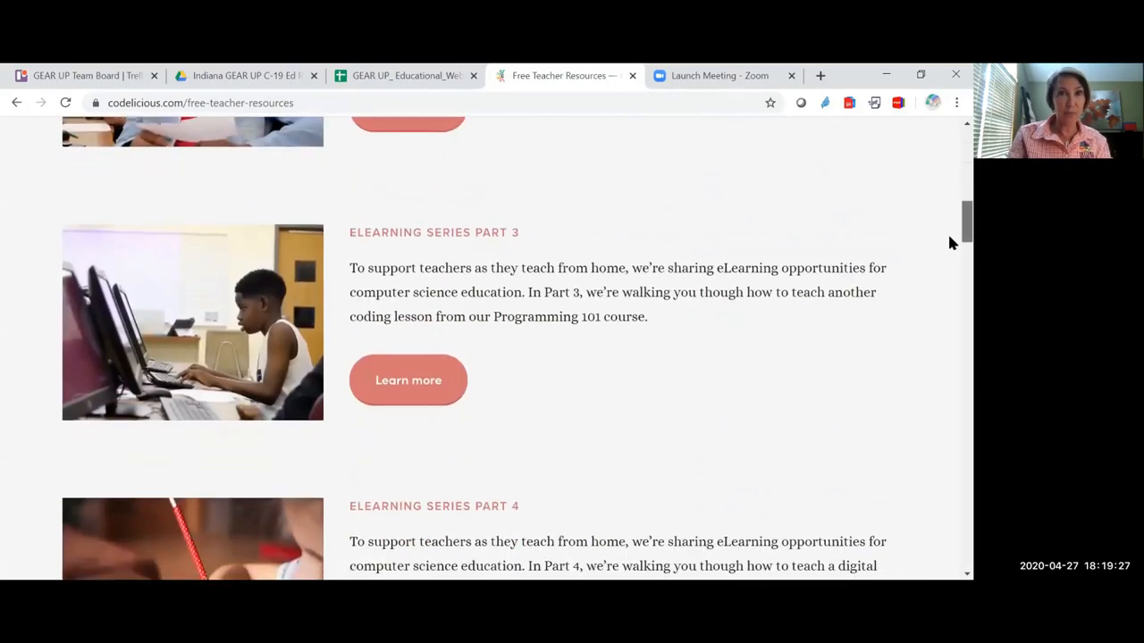
scroll("down", 3)
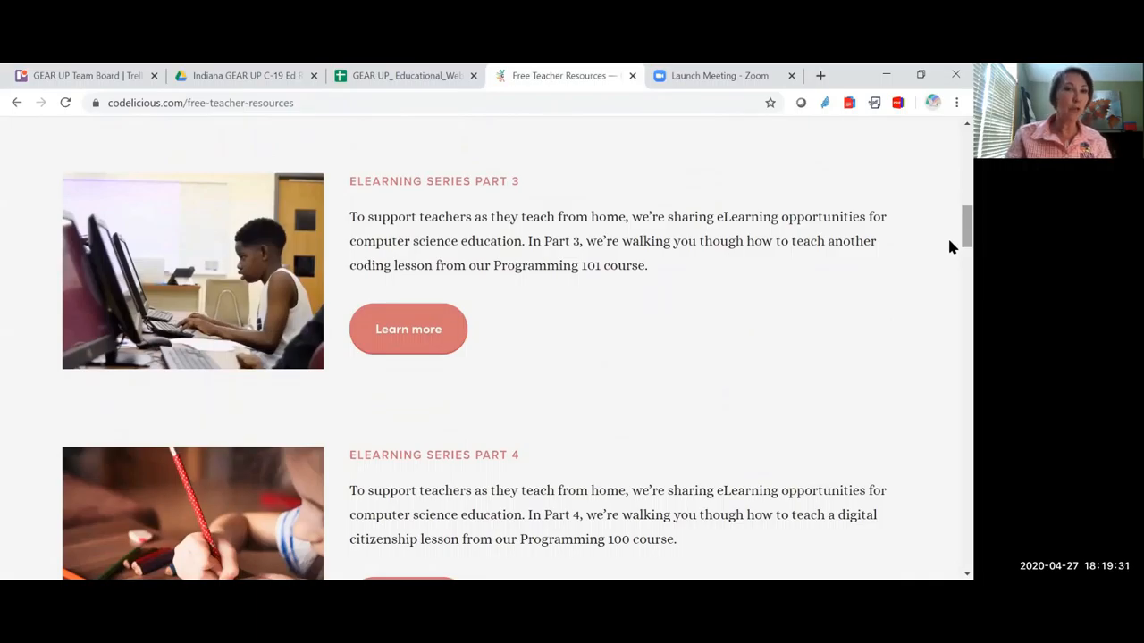
scroll("down", 3)
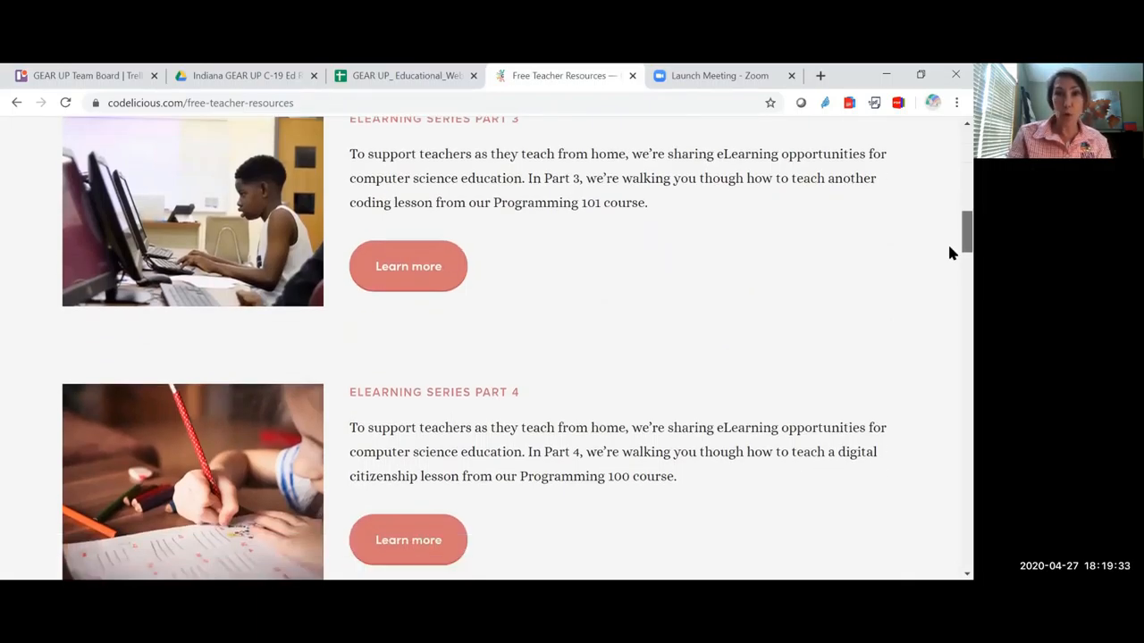
scroll("down", 3)
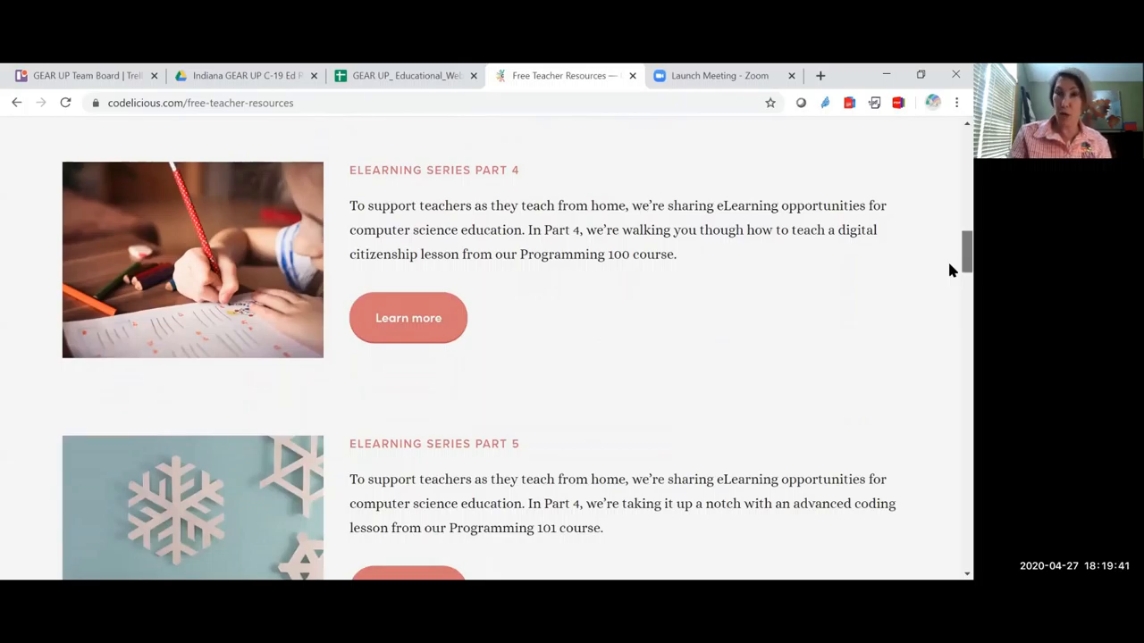
scroll("down", 3)
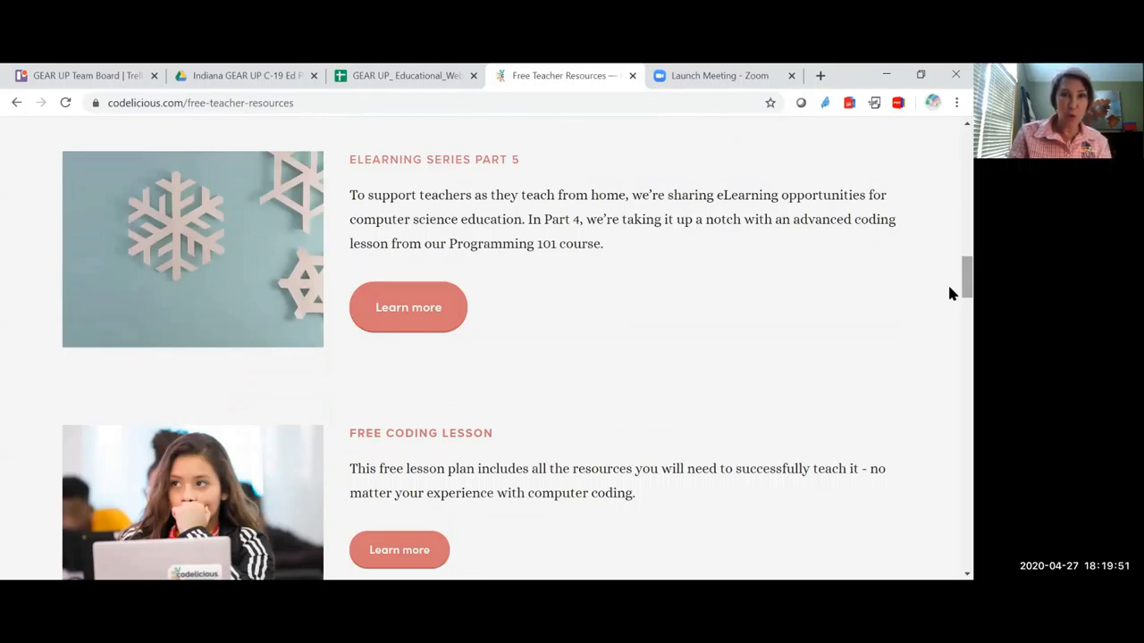
scroll("down", 3)
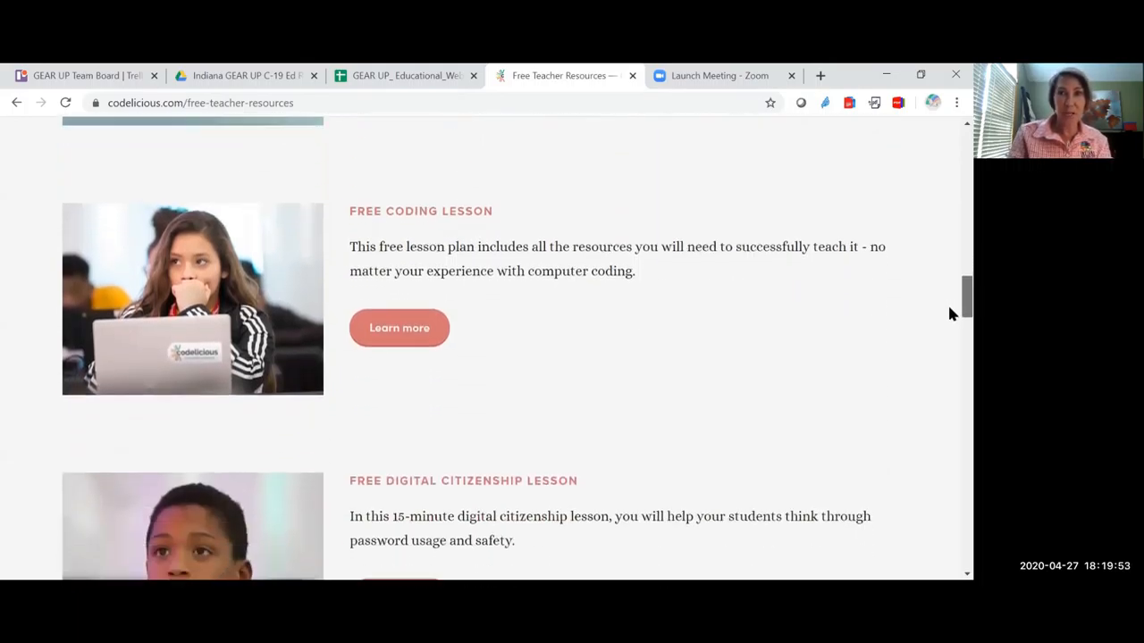
scroll("down", 3)
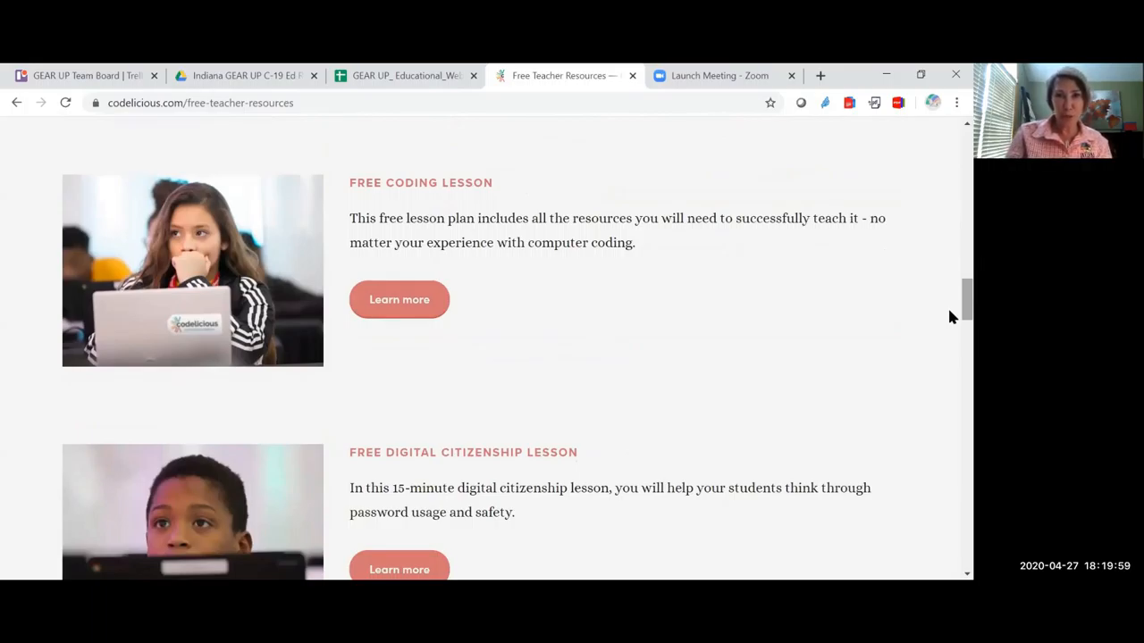
scroll("down", 3)
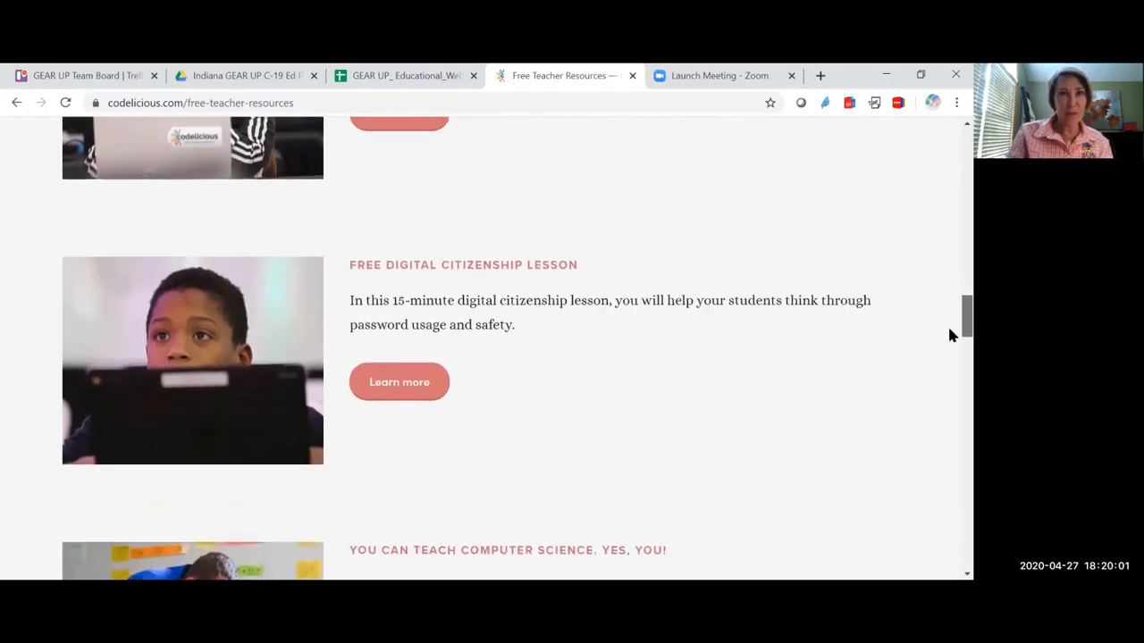
scroll("down", 3)
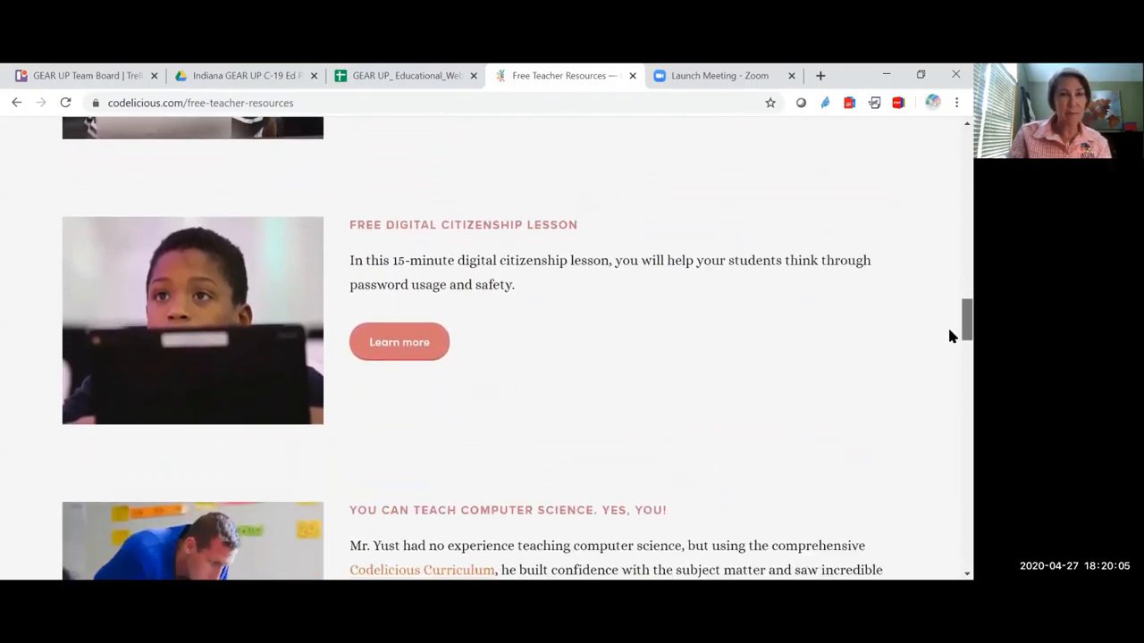
scroll("down", 3)
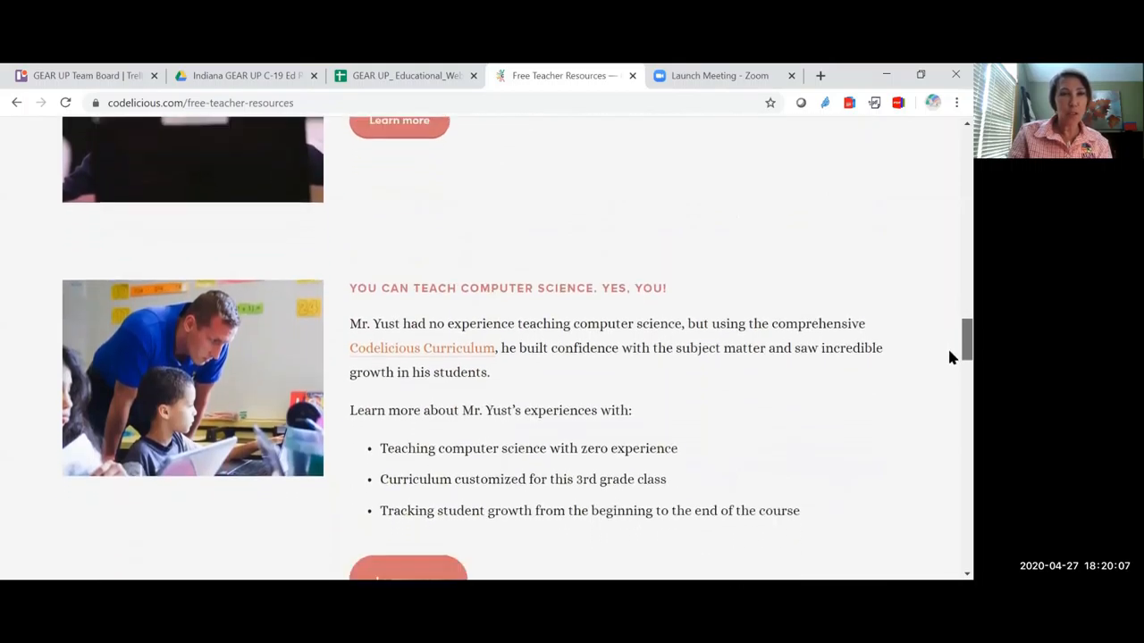
scroll("down", 3)
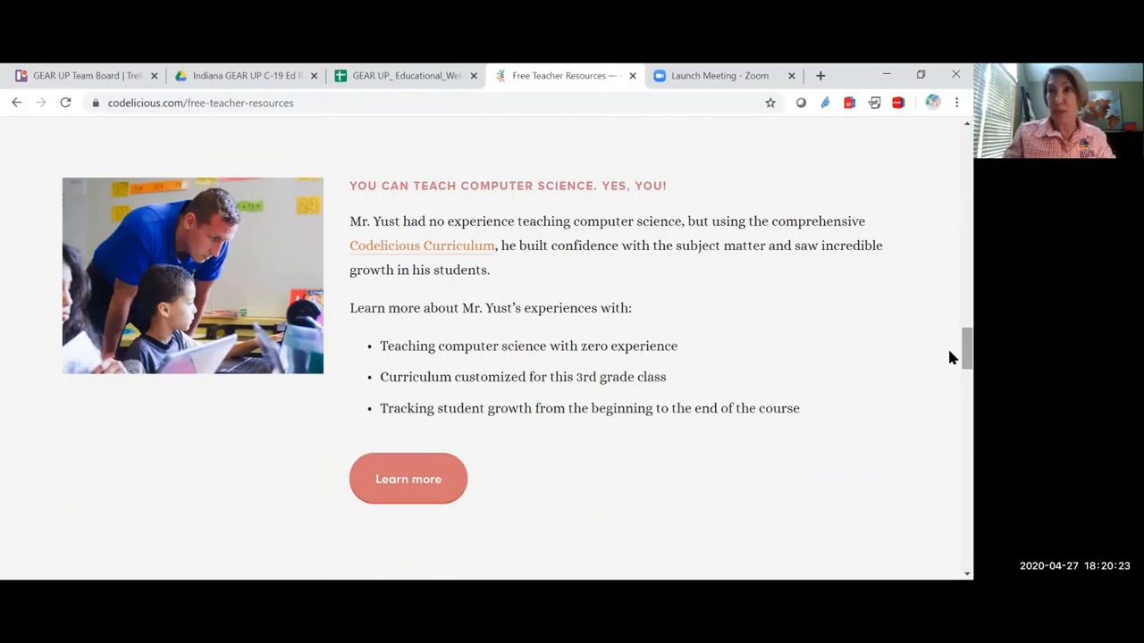
scroll("down", 3)
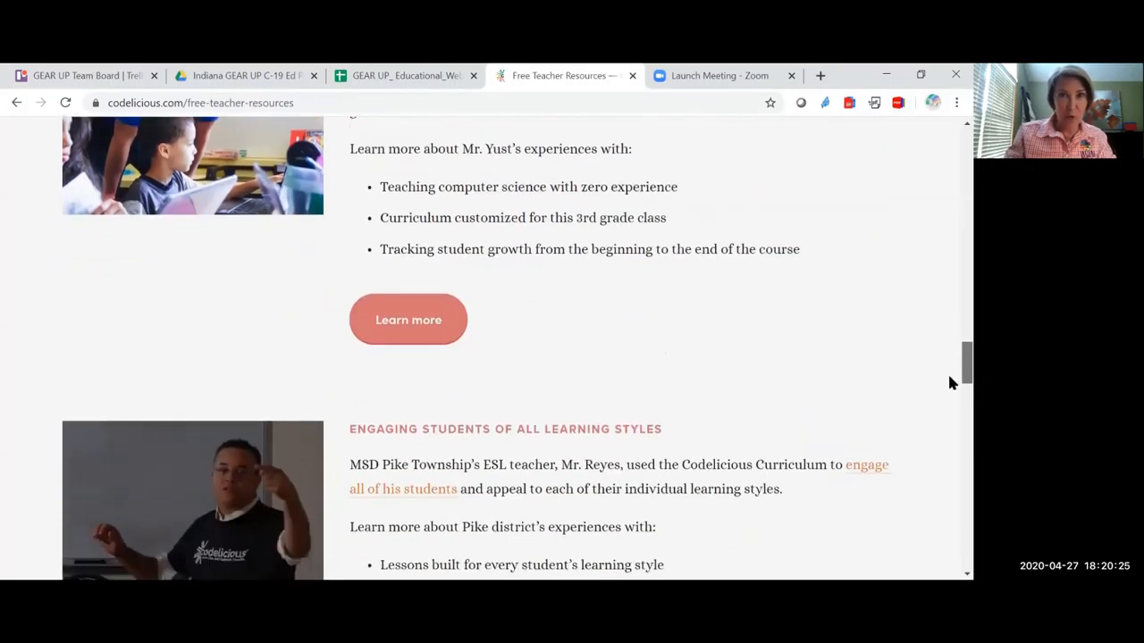
scroll("down", 3)
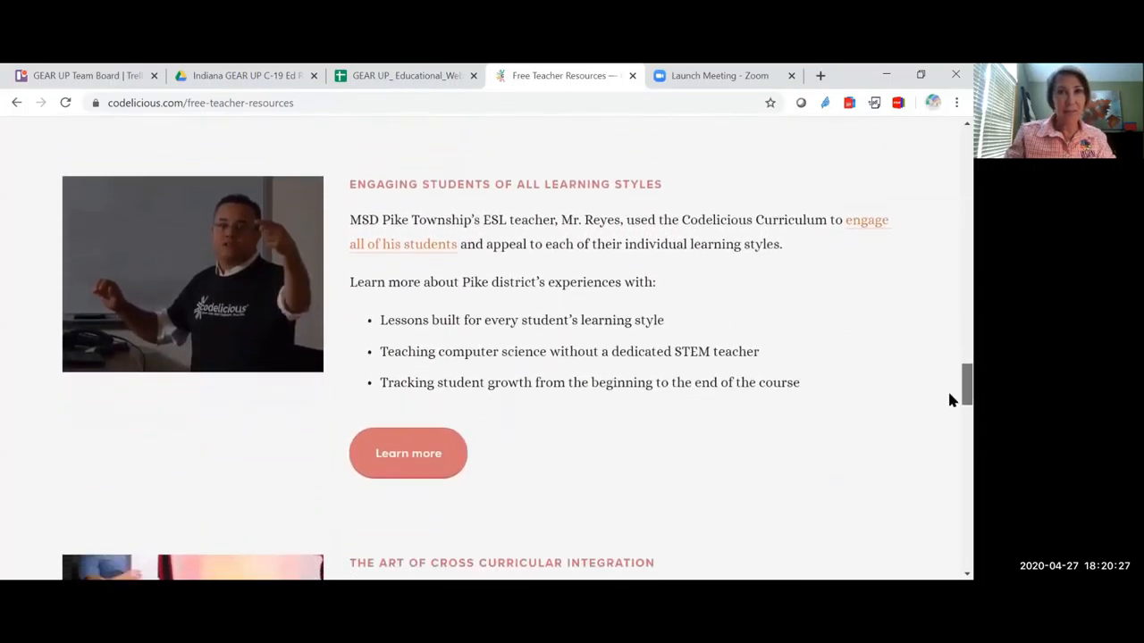
scroll("down", 3)
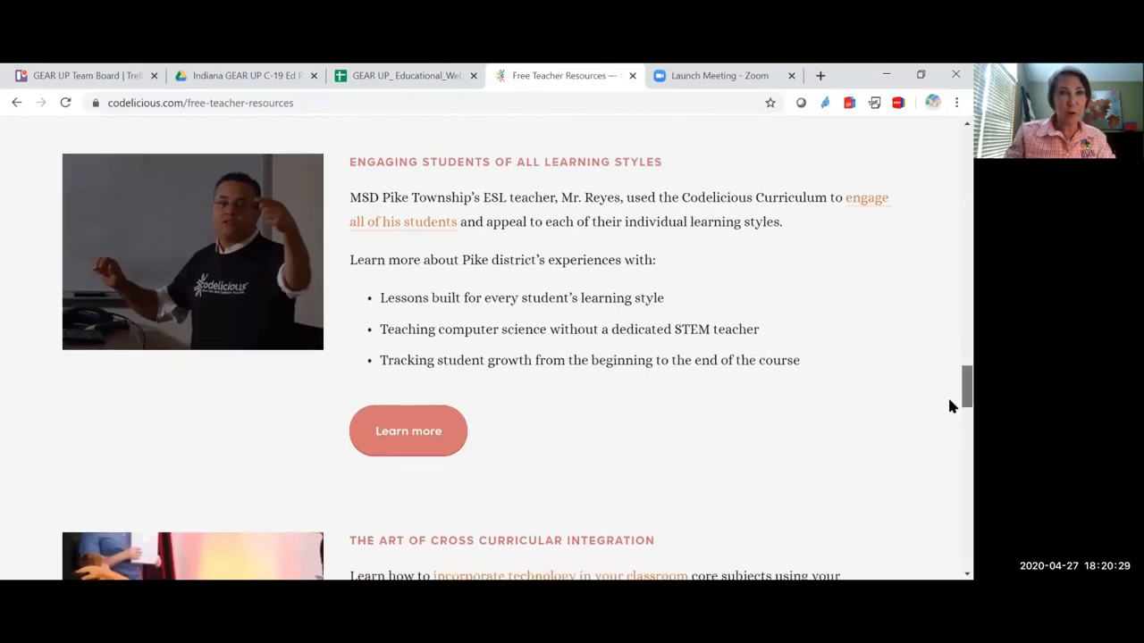
scroll("down", 3)
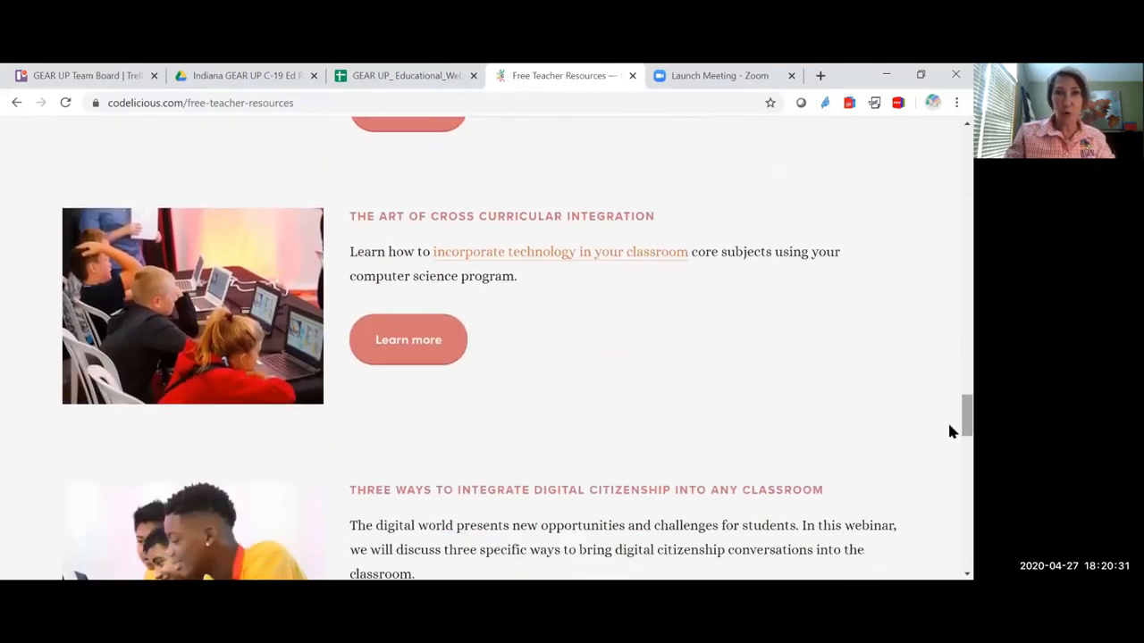
scroll("down", 3)
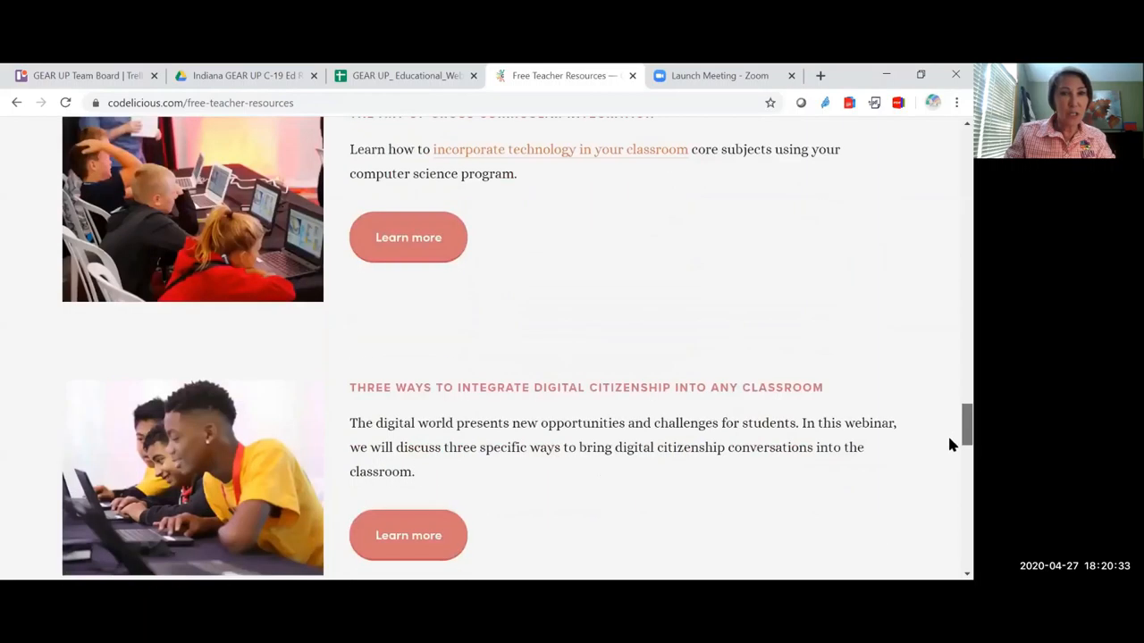
scroll("down", 3)
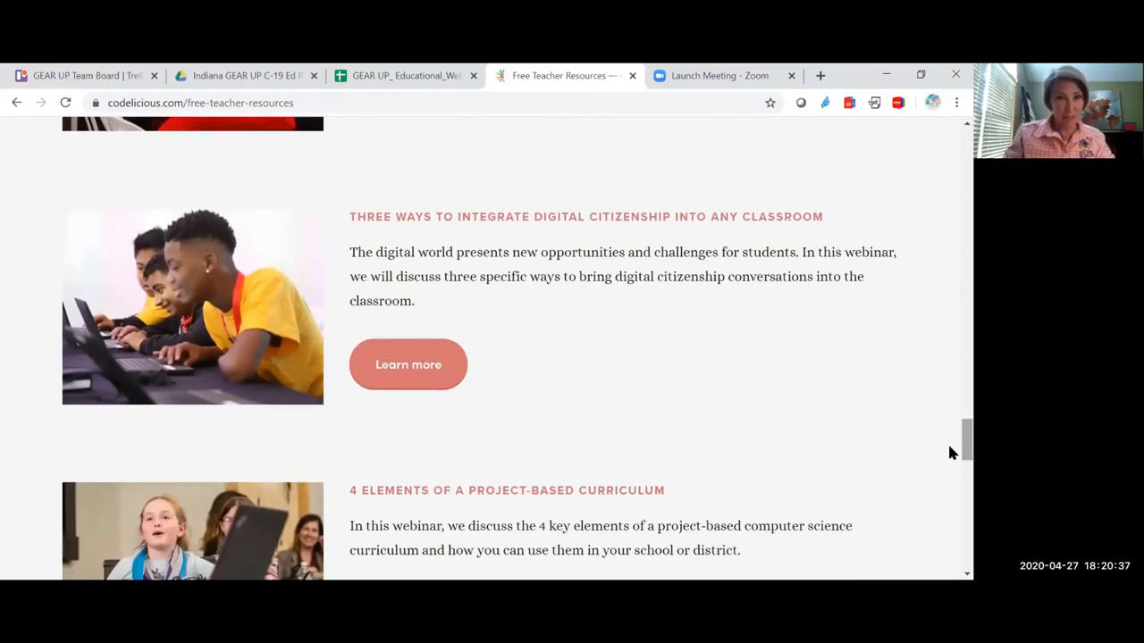
scroll("down", 3)
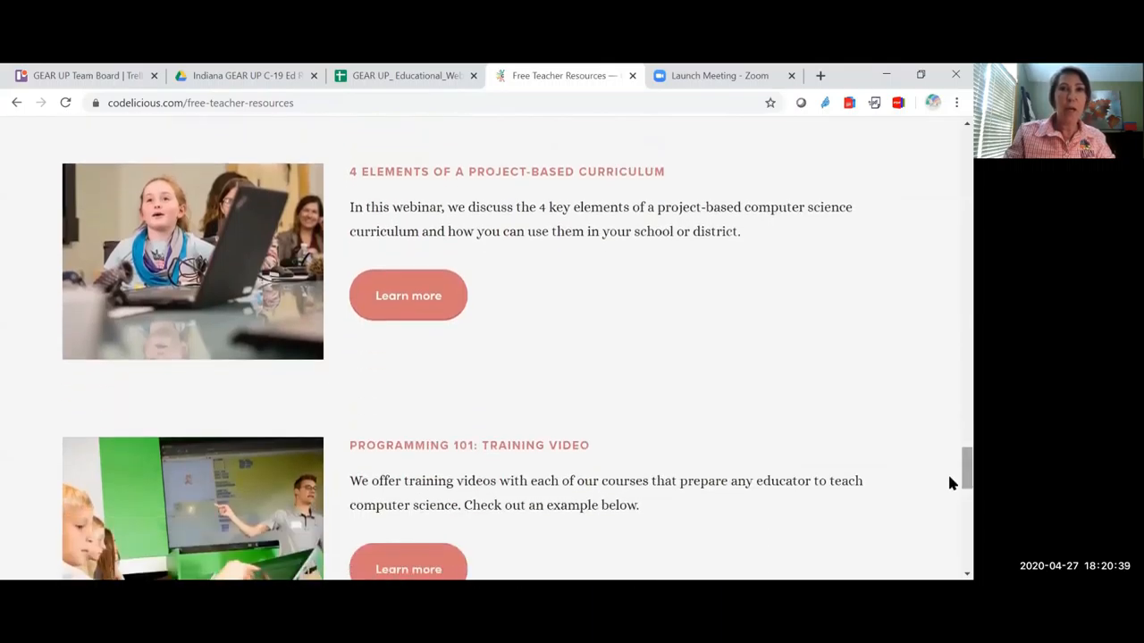
scroll("down", 3)
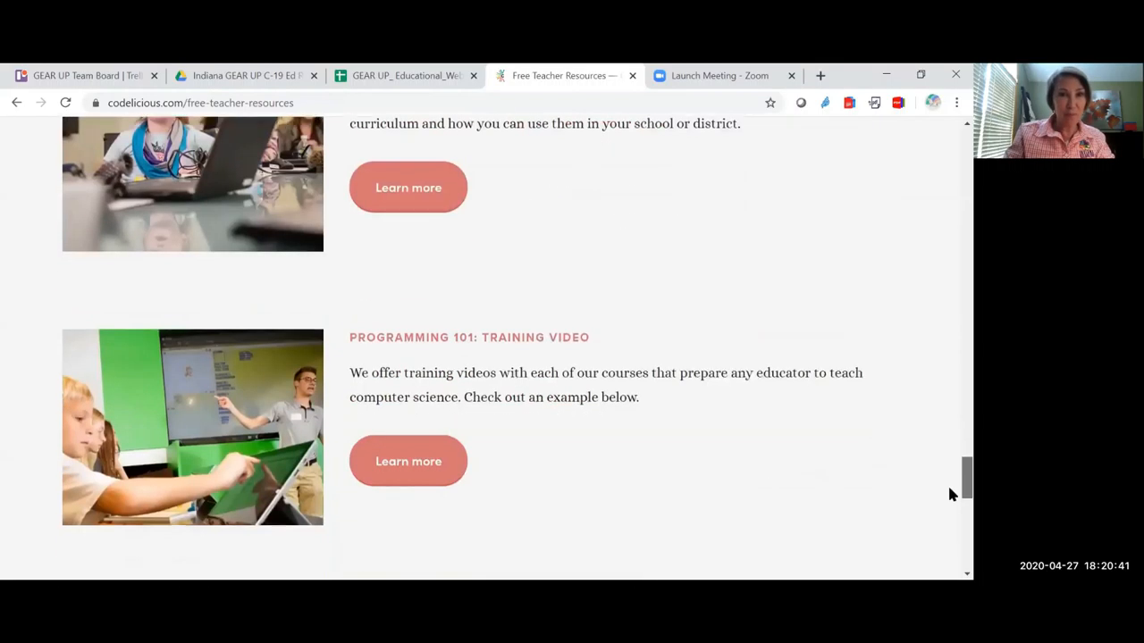
scroll("down", 3)
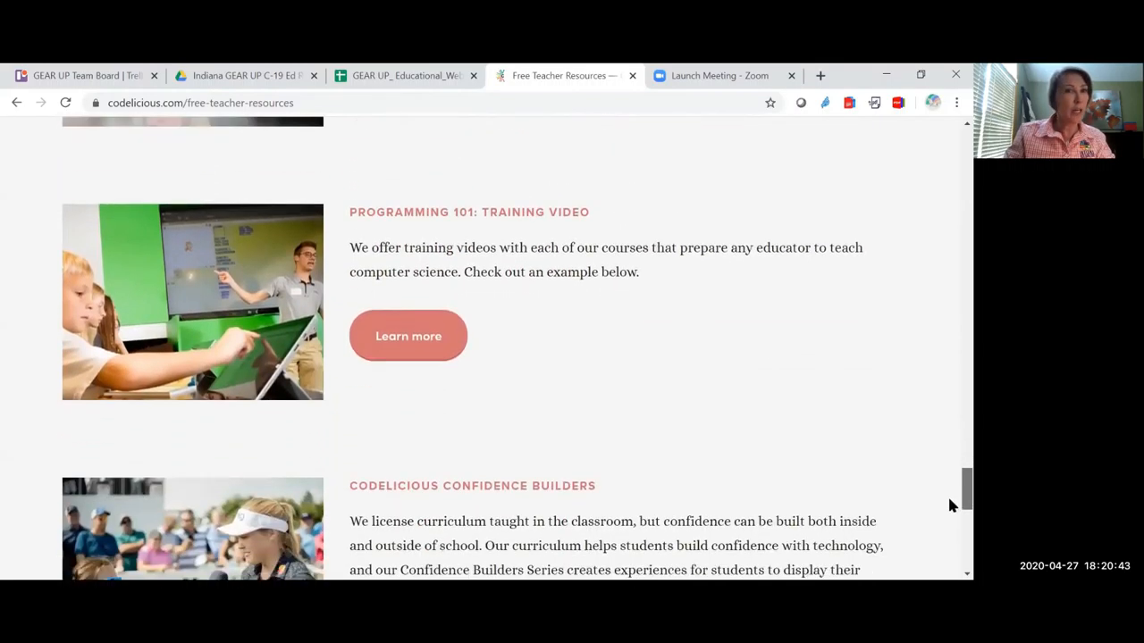
scroll("down", 3)
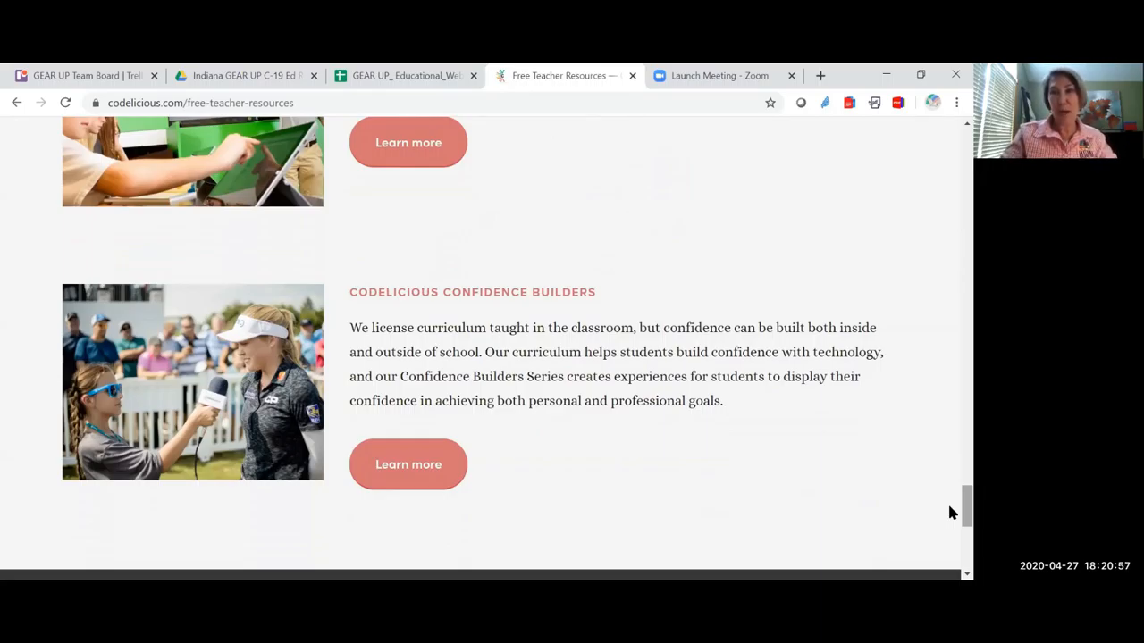
scroll("down", 3)
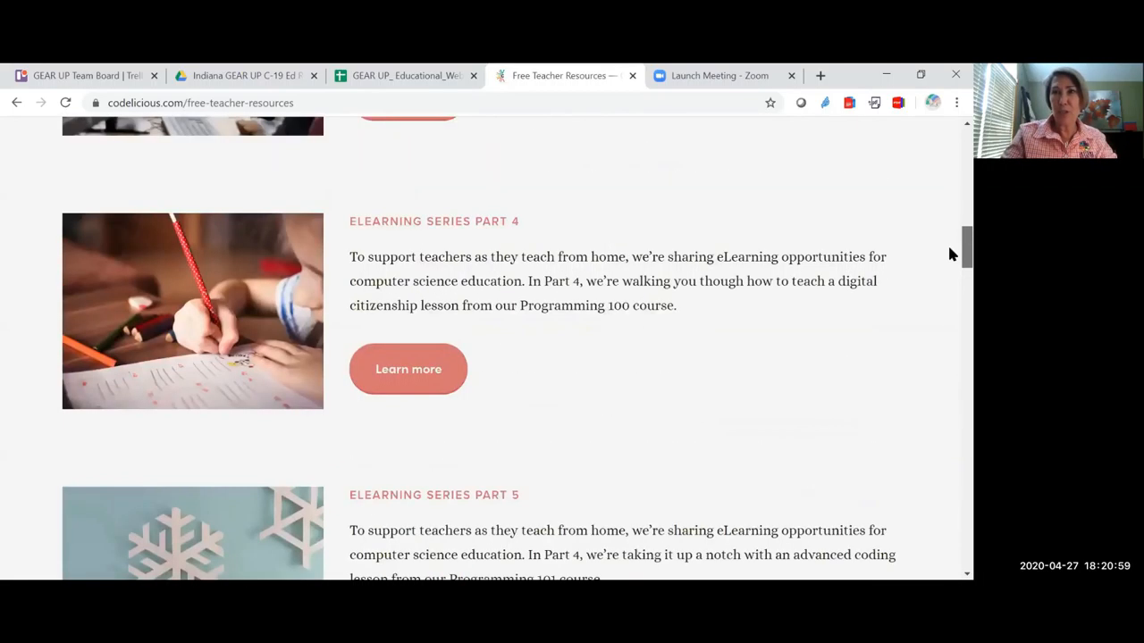
scroll("up", 3)
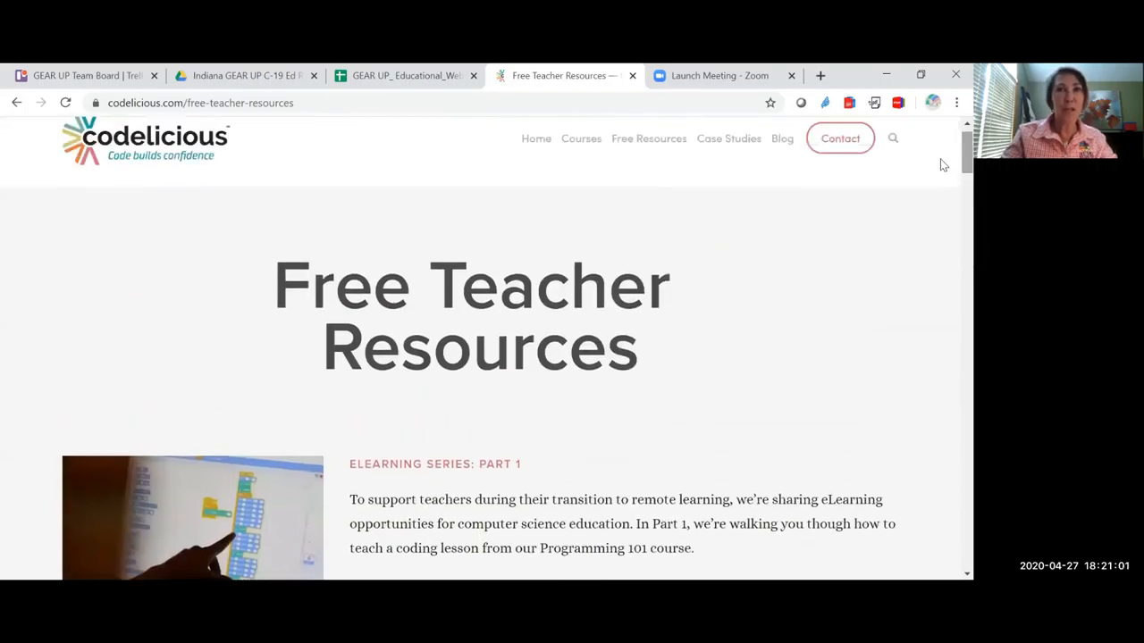